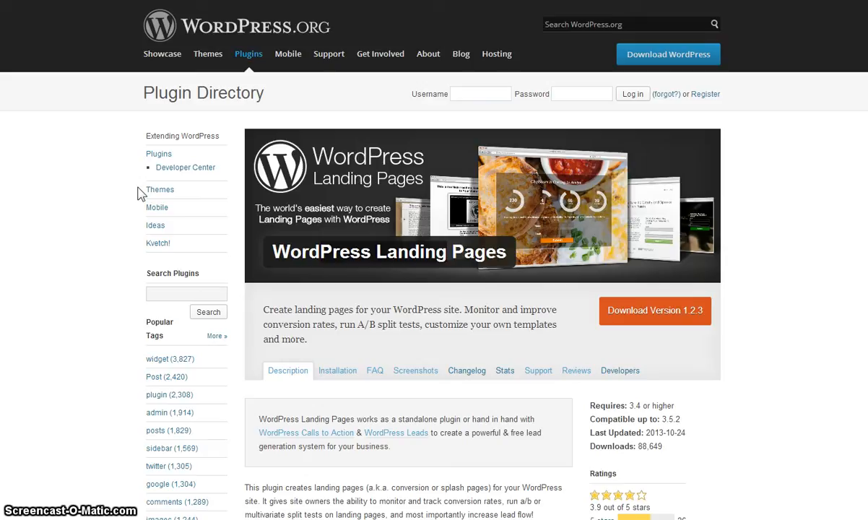
pyautogui.moveTo(349, 141)
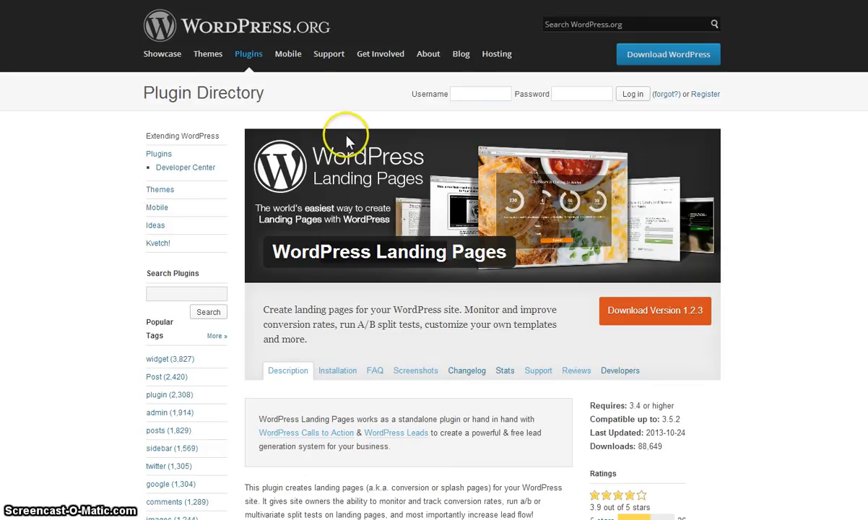
pyautogui.moveTo(503, 142)
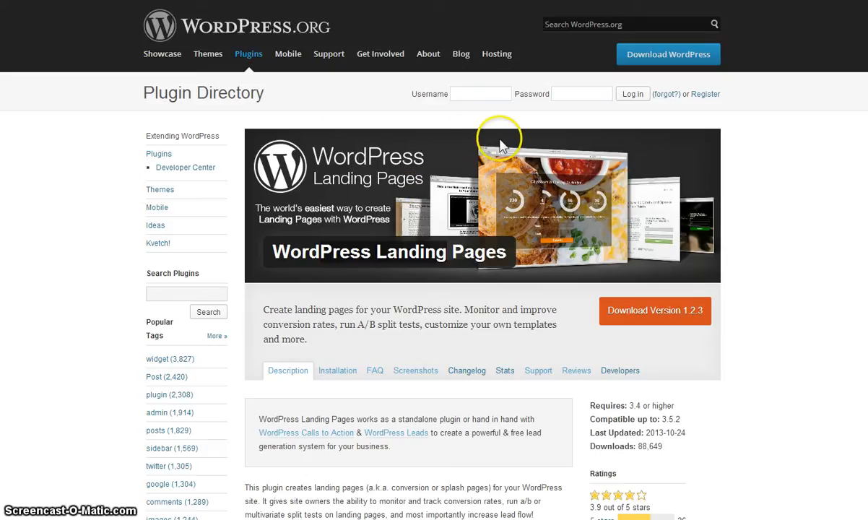
# Open First Landing Page from the Landing Pages list in the editor
pyautogui.click(380, 54)
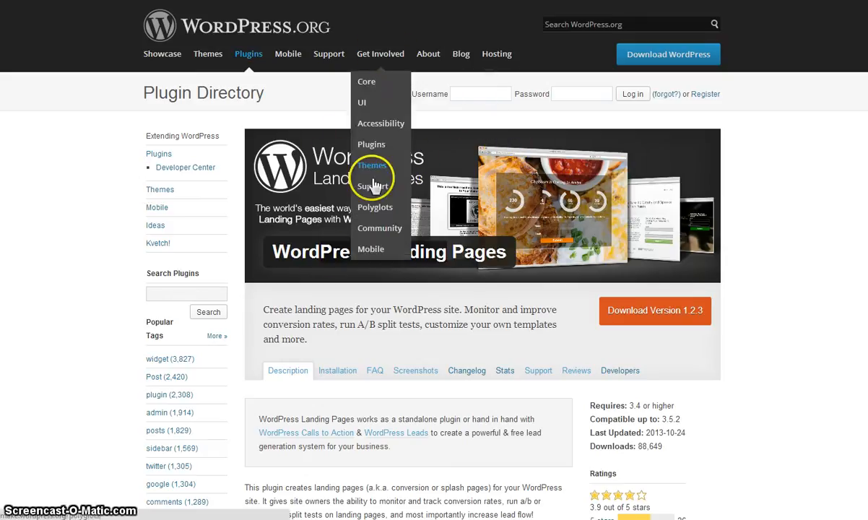
pyautogui.moveTo(332, 350)
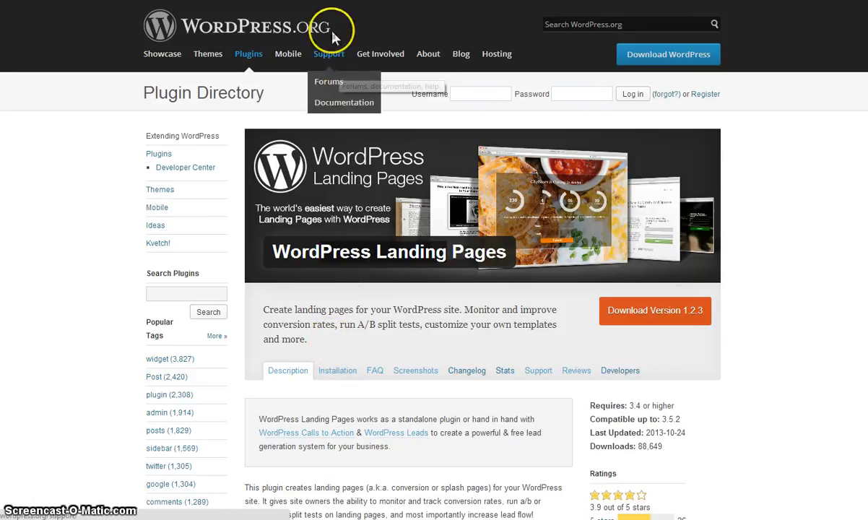
pyautogui.click(395, 432)
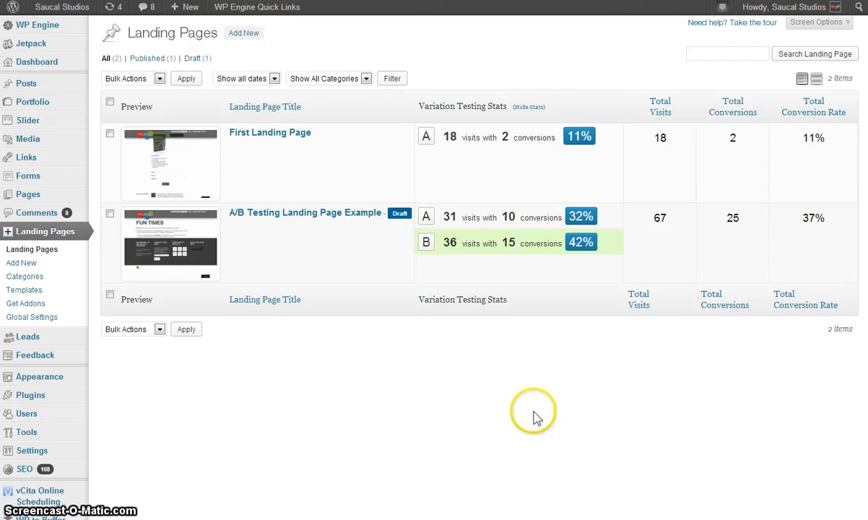
pyautogui.moveTo(520, 372)
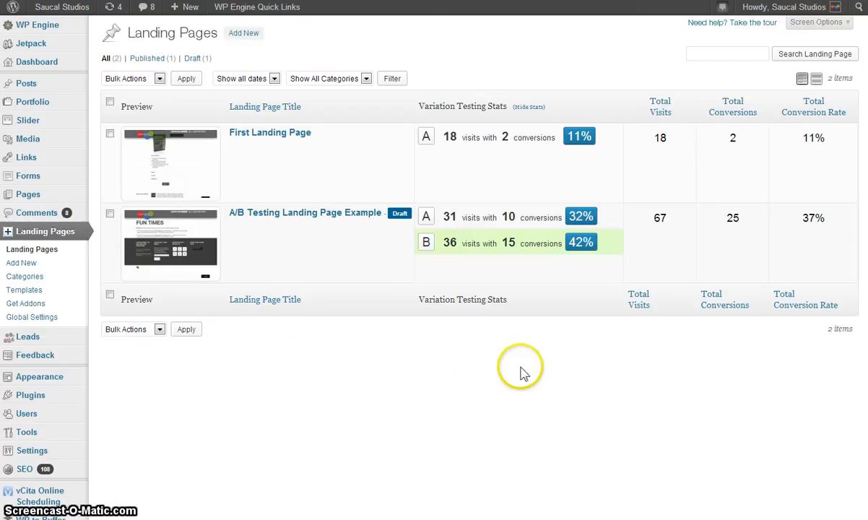
pyautogui.moveTo(524, 371)
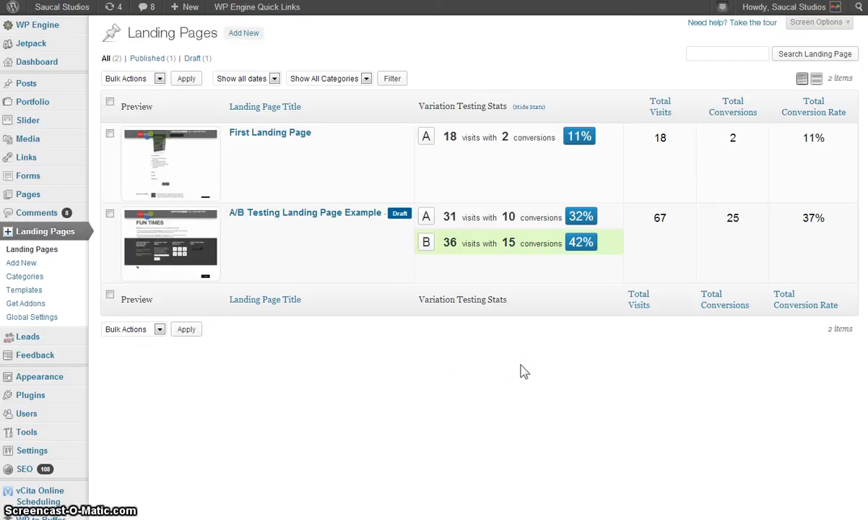
pyautogui.moveTo(21, 263)
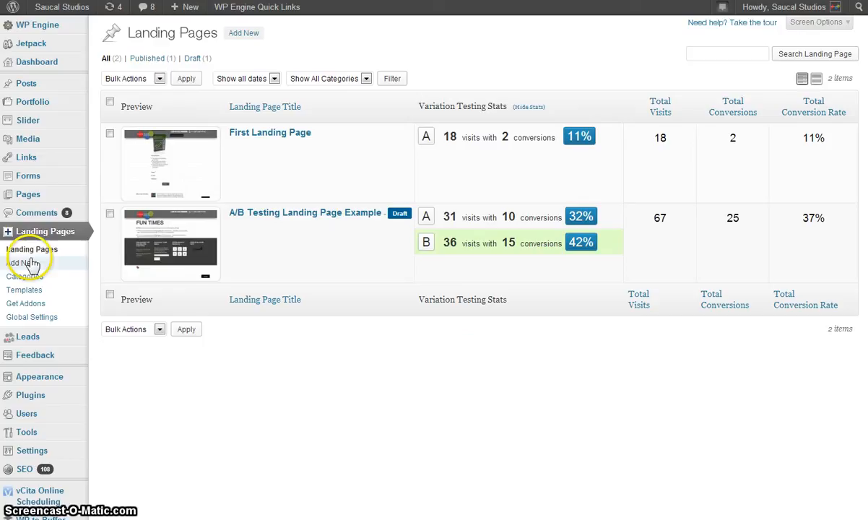
pyautogui.moveTo(270, 132)
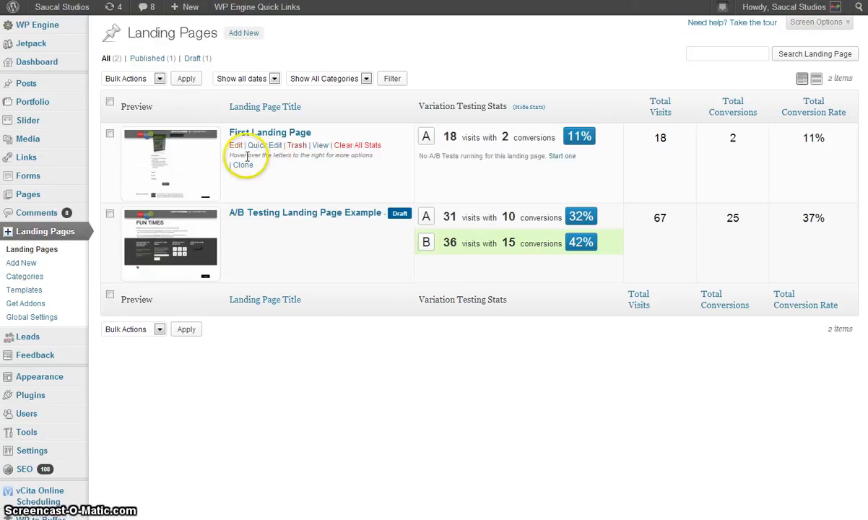
pyautogui.moveTo(485, 323)
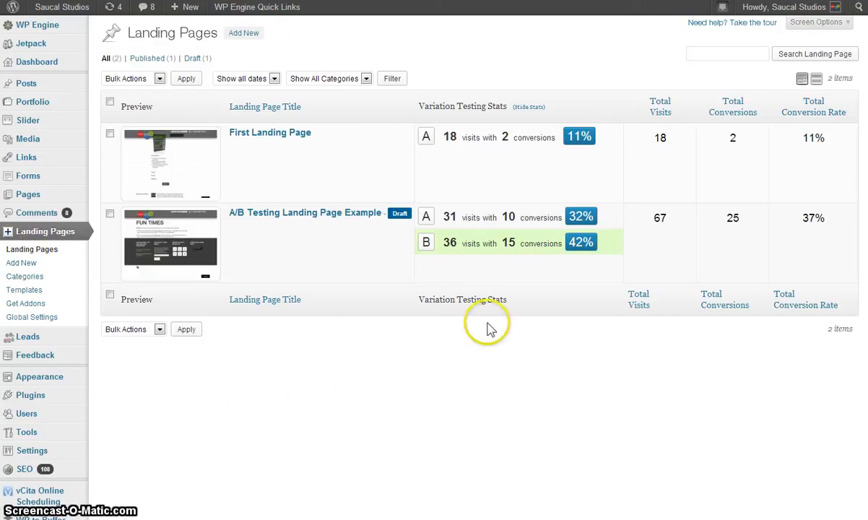
pyautogui.moveTo(496, 413)
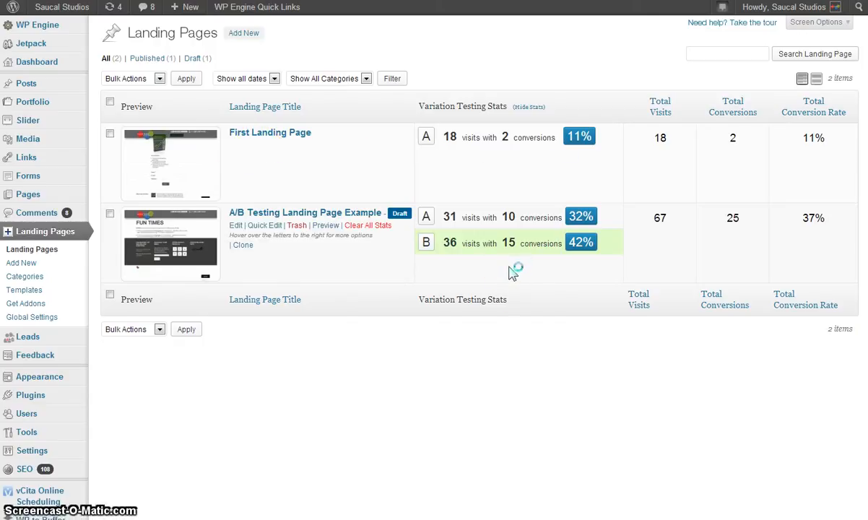
pyautogui.click(270, 132)
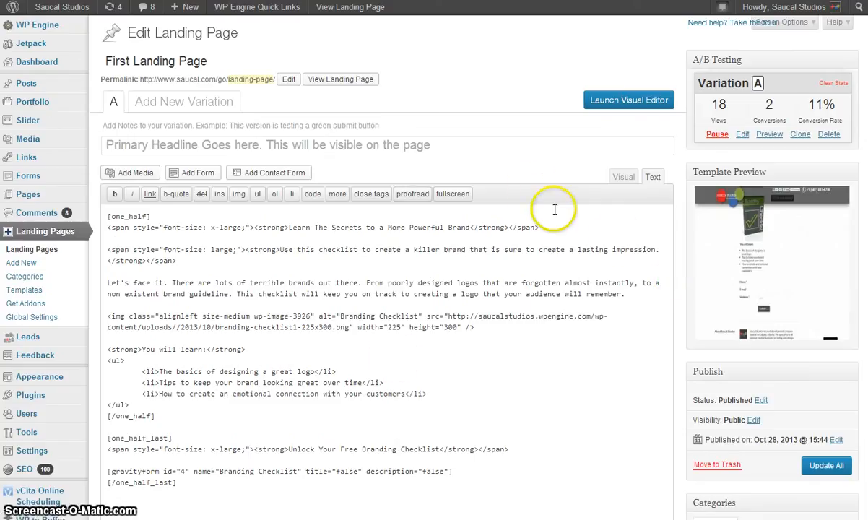
pyautogui.moveTo(598, 233)
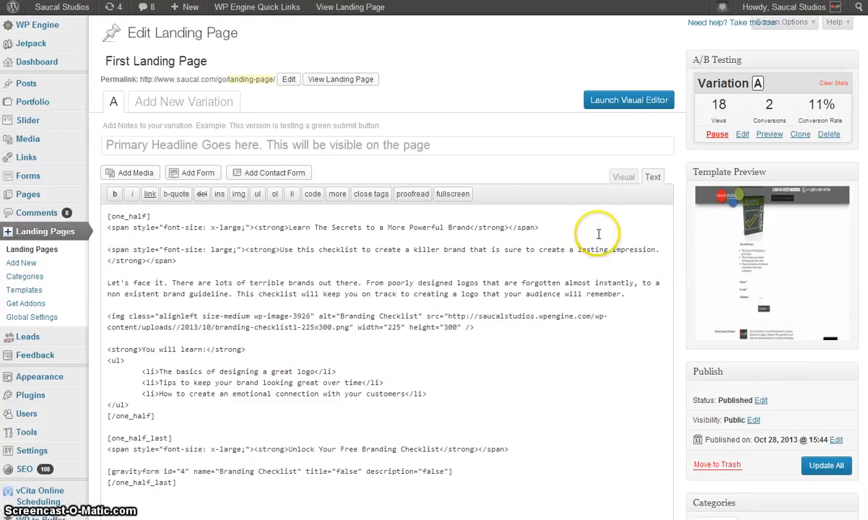
# Review variation A's content, template options and A/B conversion log of two leads
pyautogui.scroll(-3)
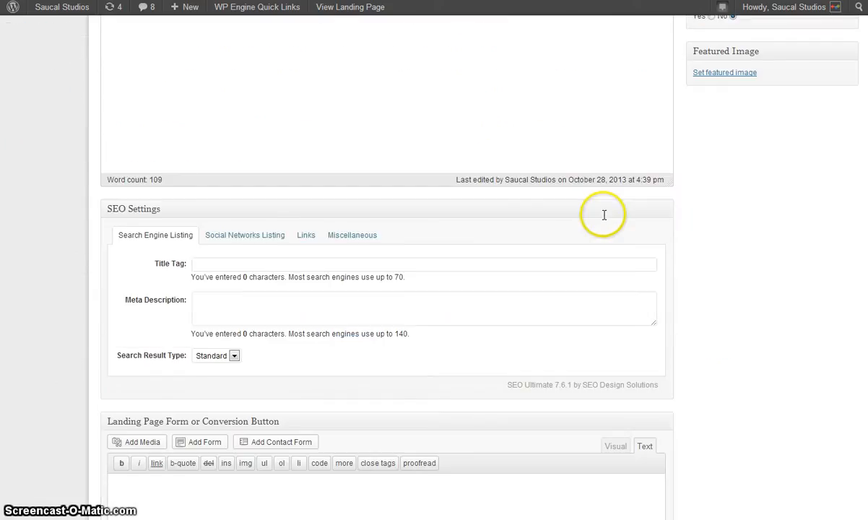
pyautogui.scroll(-3)
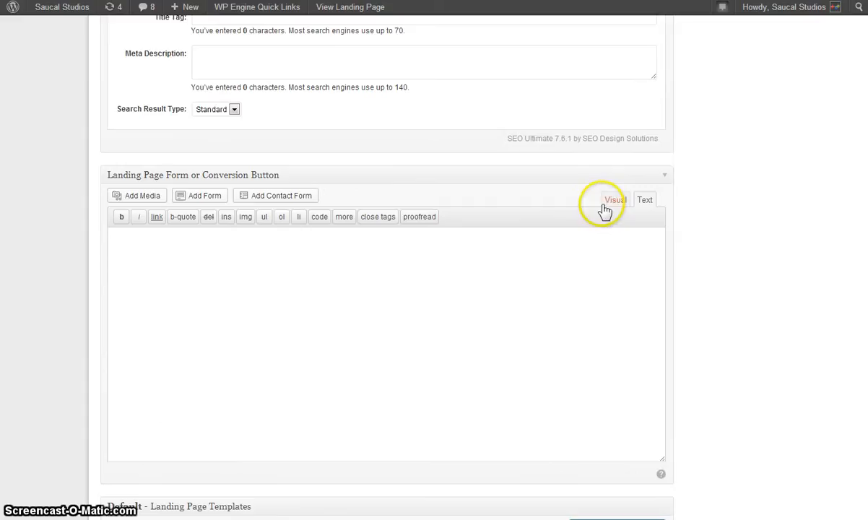
pyautogui.scroll(-3)
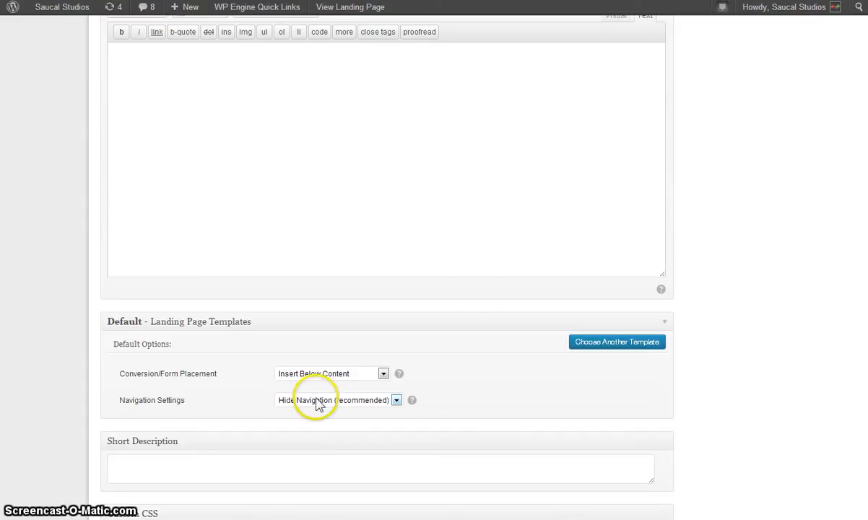
pyautogui.moveTo(361, 383)
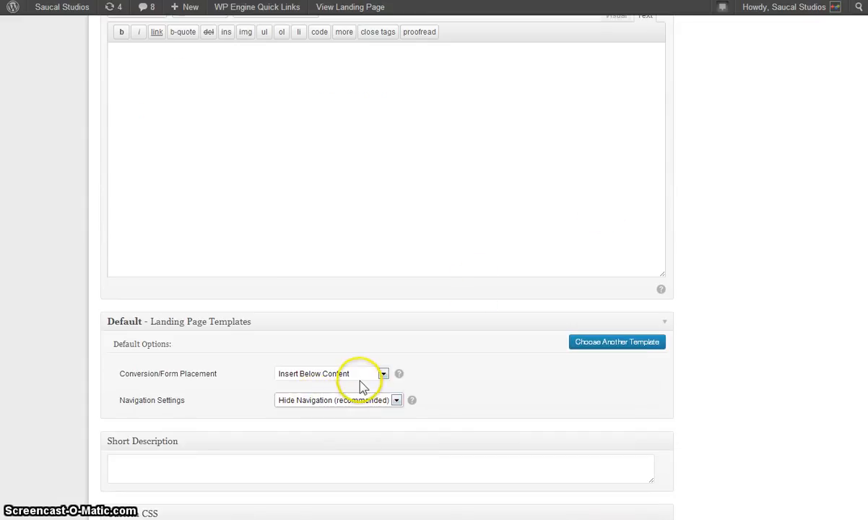
pyautogui.moveTo(396, 345)
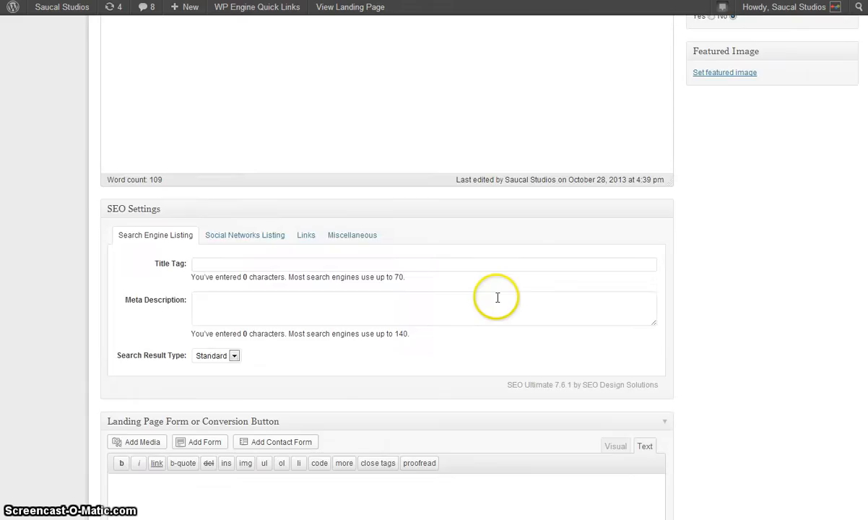
pyautogui.scroll(3)
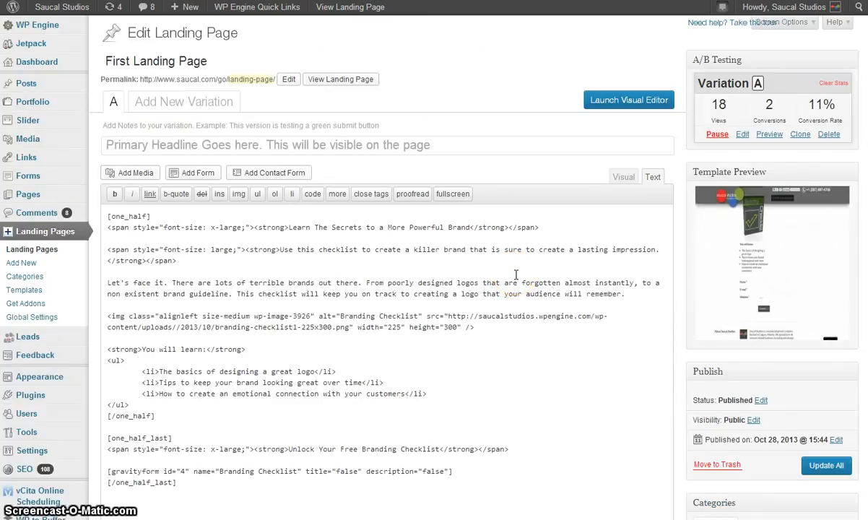
pyautogui.scroll(-3)
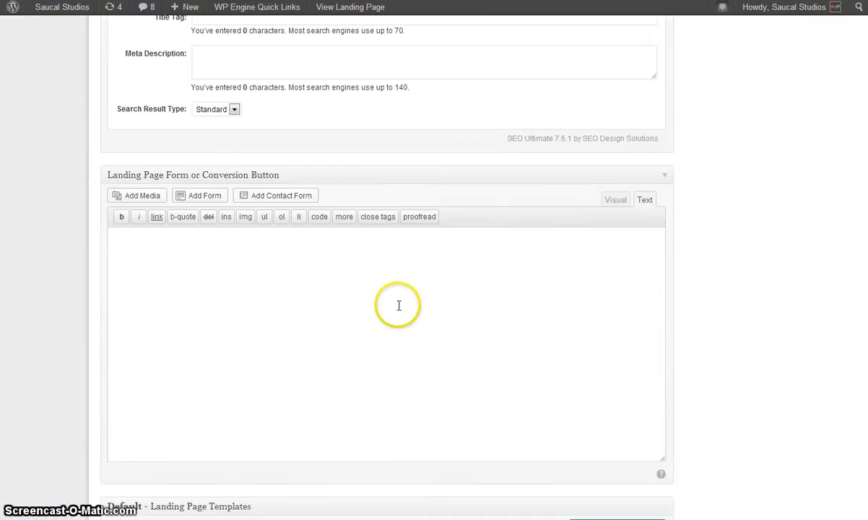
pyautogui.scroll(-3)
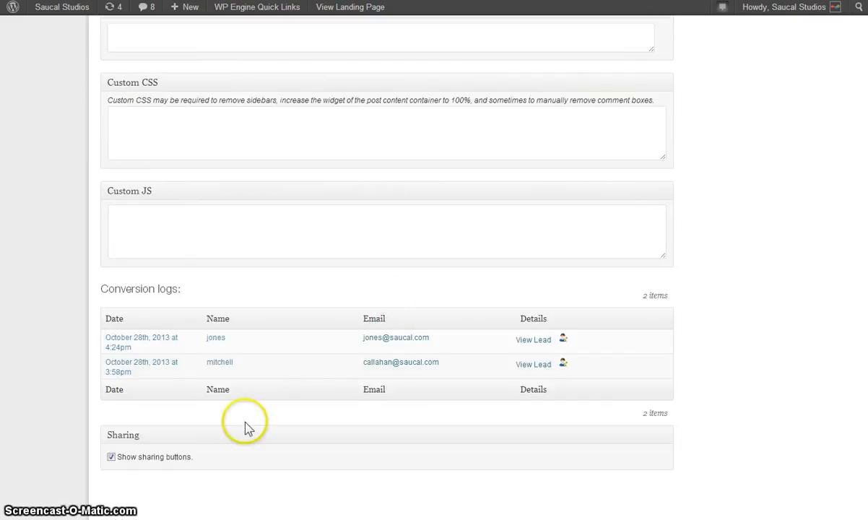
pyautogui.scroll(3)
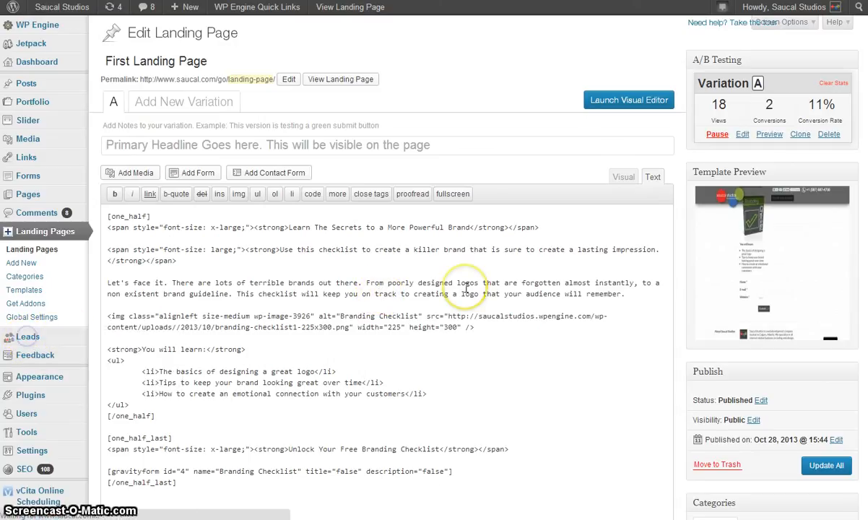
# Open lead mitchell's profile, check its Activity timeline, then return to Lead Information
pyautogui.click(27, 335)
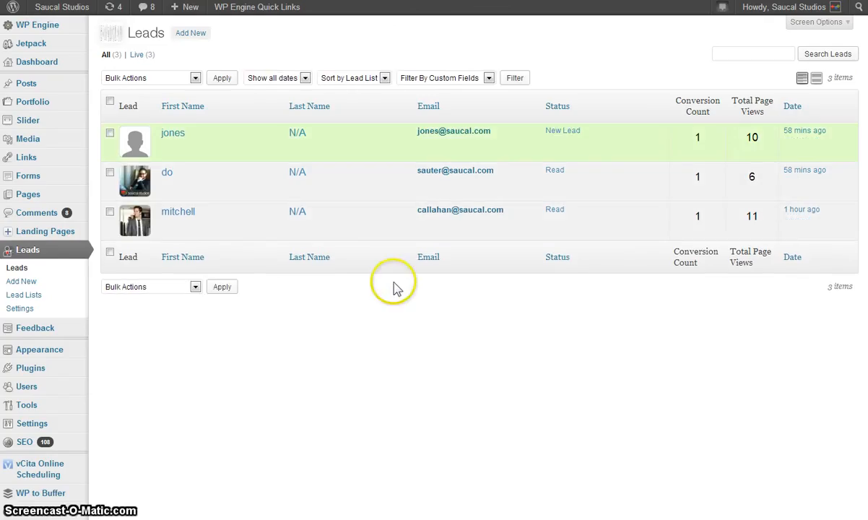
pyautogui.moveTo(172, 132)
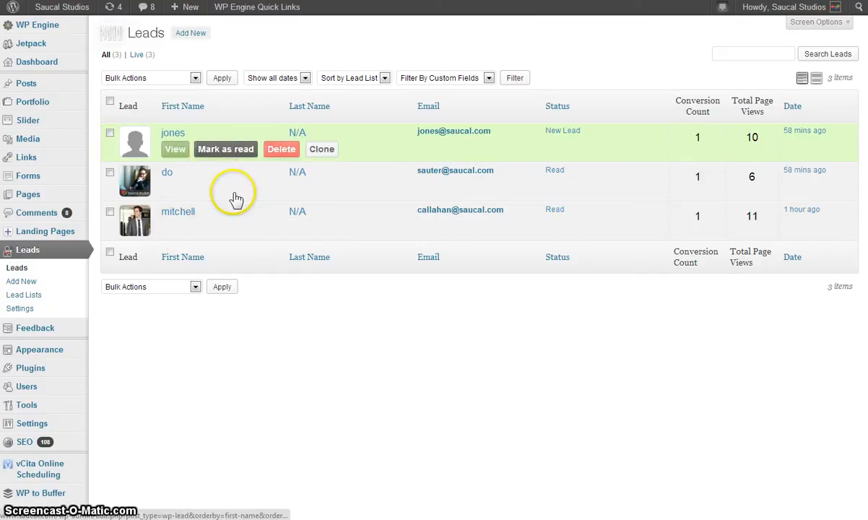
pyautogui.moveTo(715, 215)
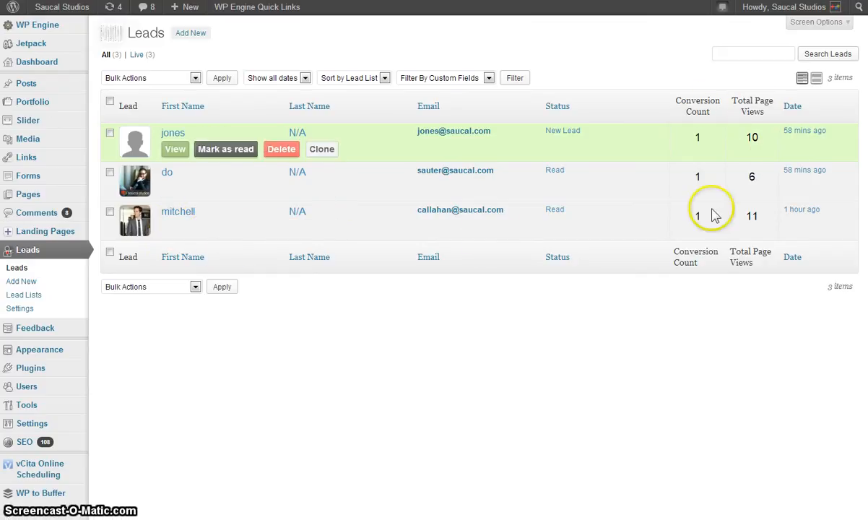
pyautogui.moveTo(681, 267)
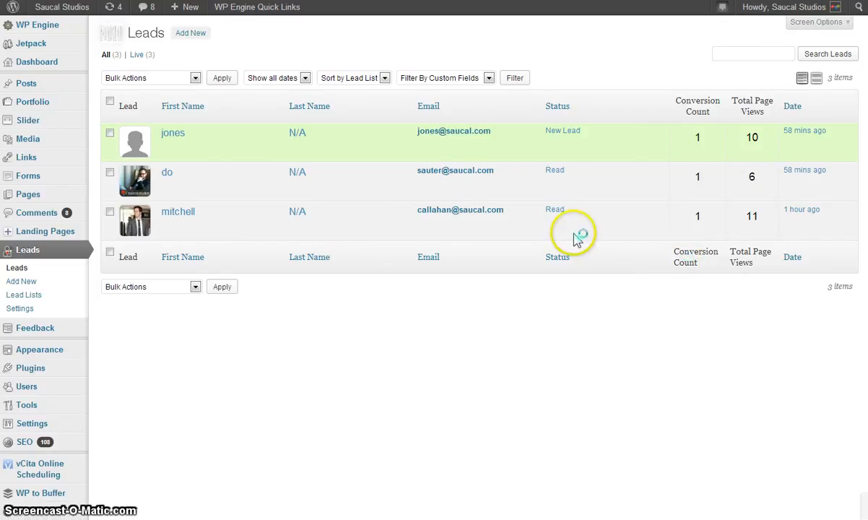
pyautogui.click(177, 211)
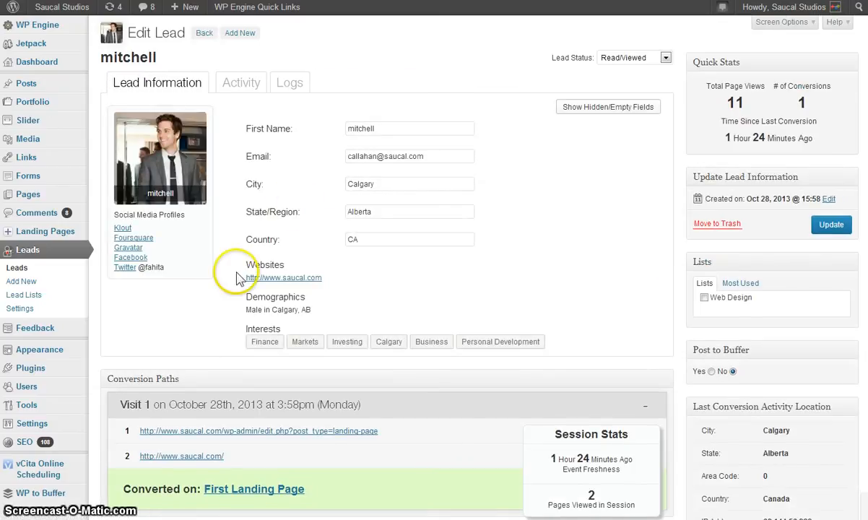
pyautogui.click(388, 341)
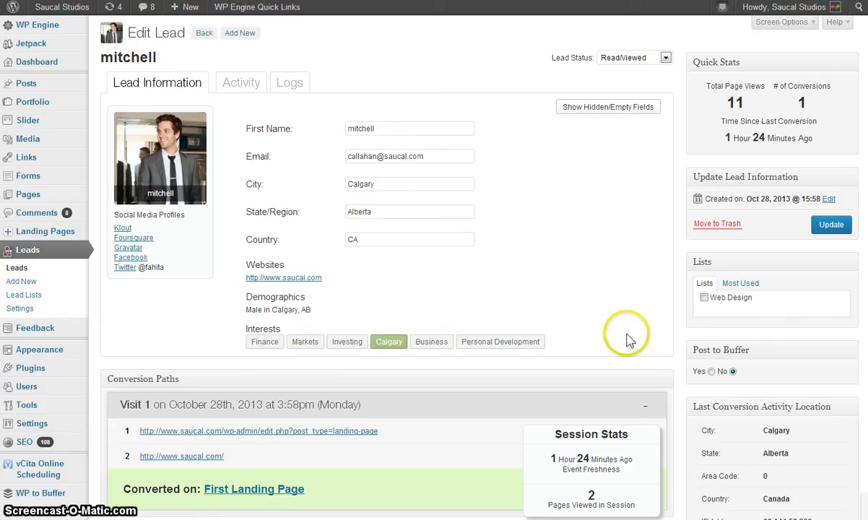
pyautogui.scroll(-3)
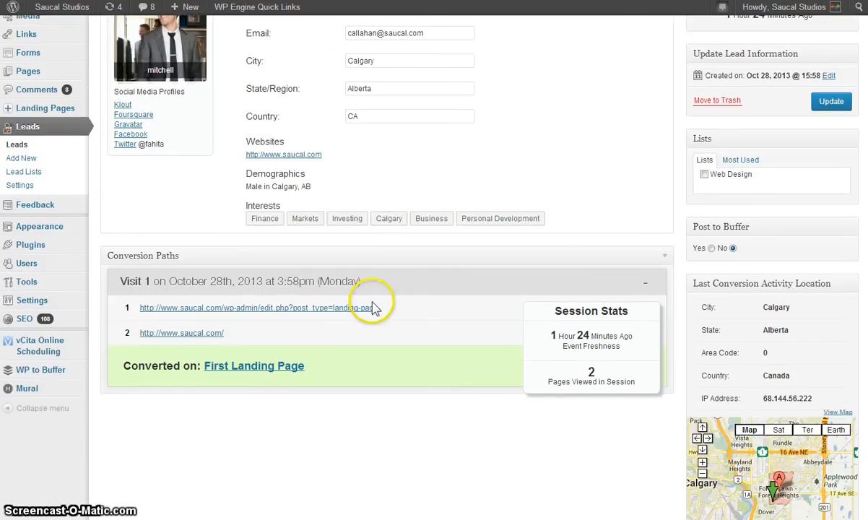
pyautogui.scroll(3)
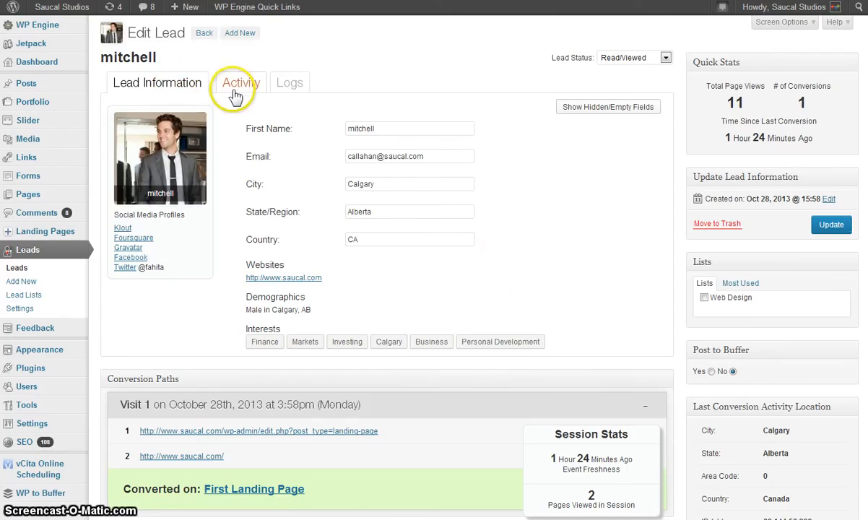
pyautogui.click(237, 81)
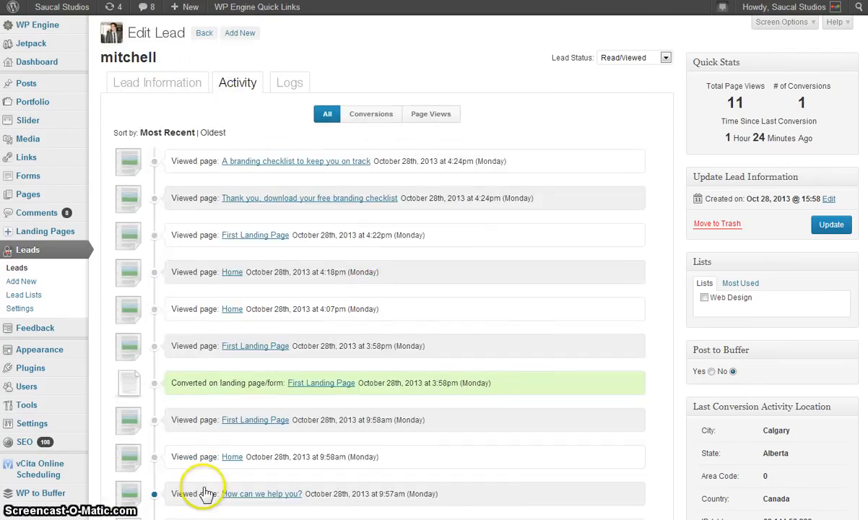
pyautogui.moveTo(255, 345)
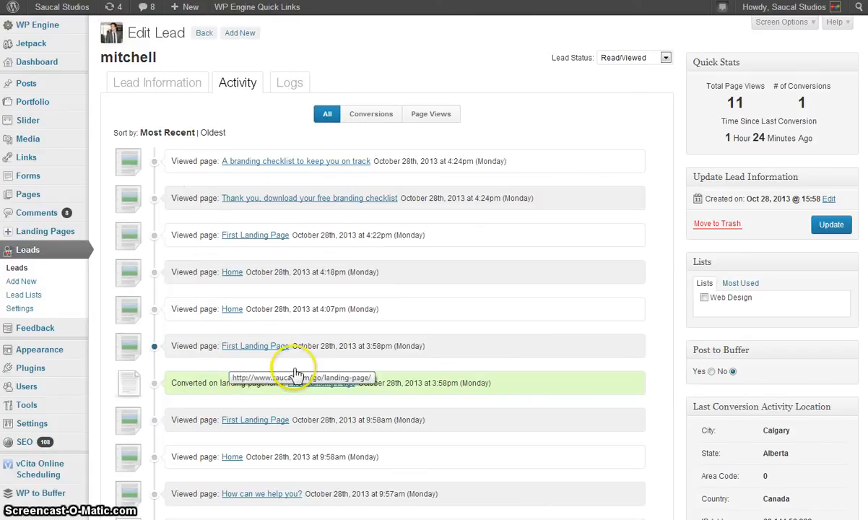
pyautogui.moveTo(239, 68)
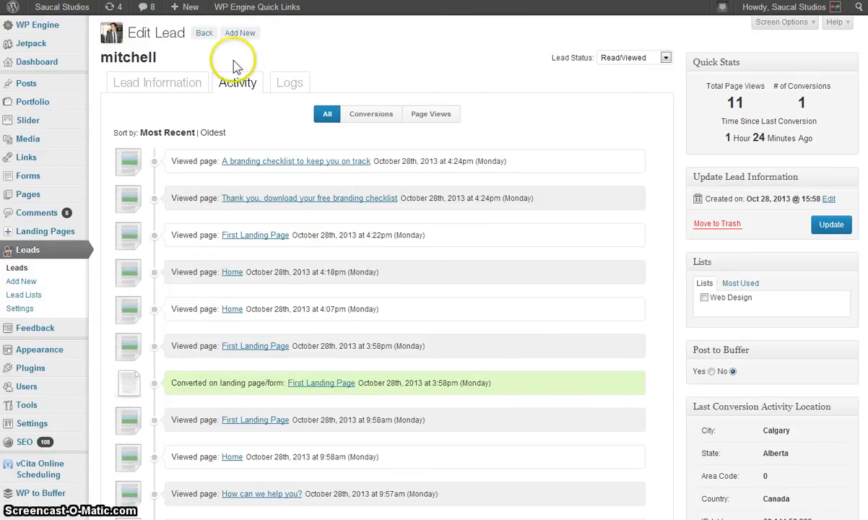
pyautogui.click(156, 81)
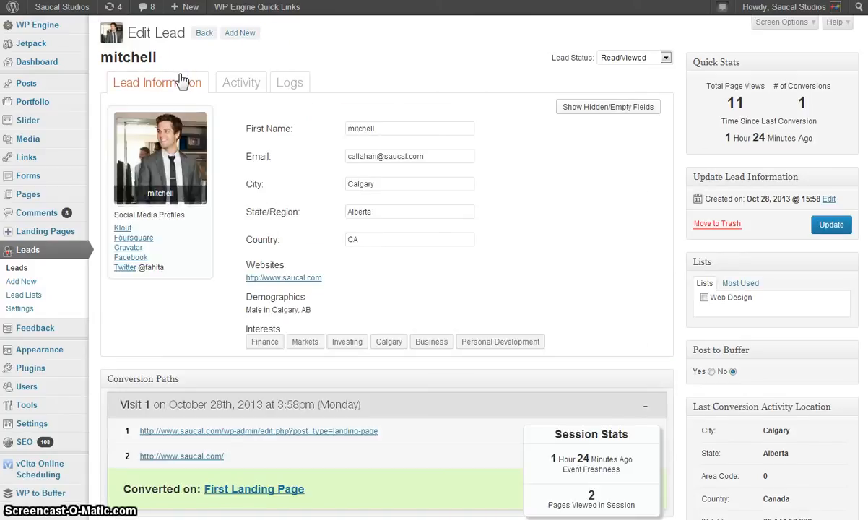
pyautogui.moveTo(92, 328)
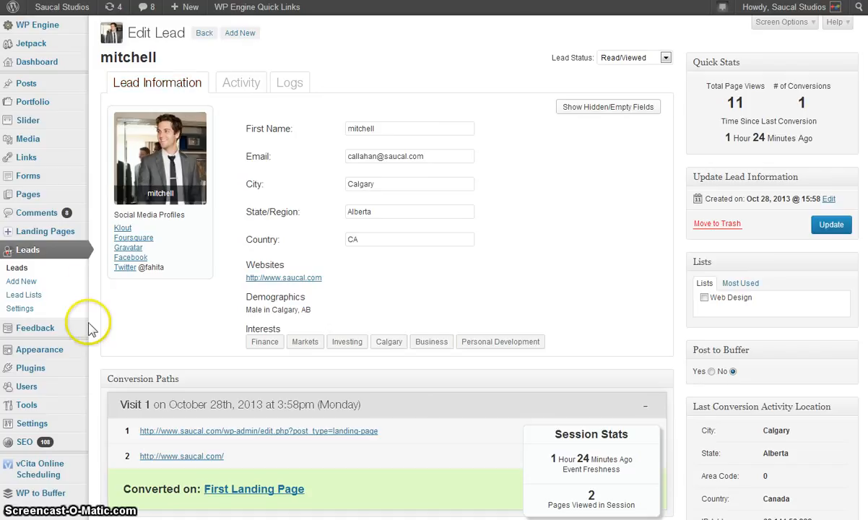
pyautogui.moveTo(256, 6)
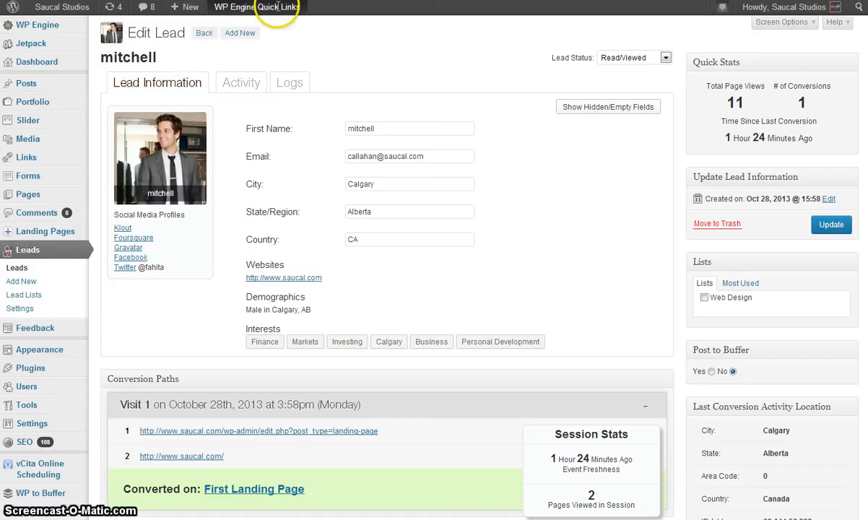
pyautogui.moveTo(722, 340)
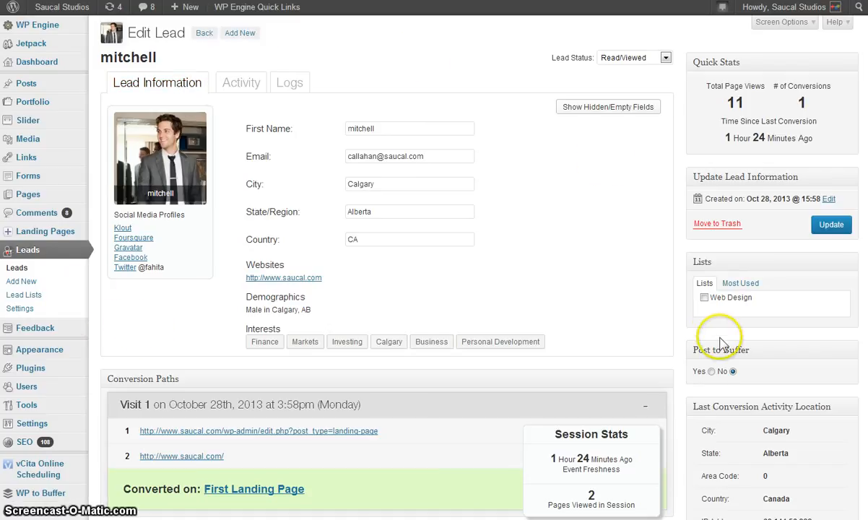
pyautogui.moveTo(657, 267)
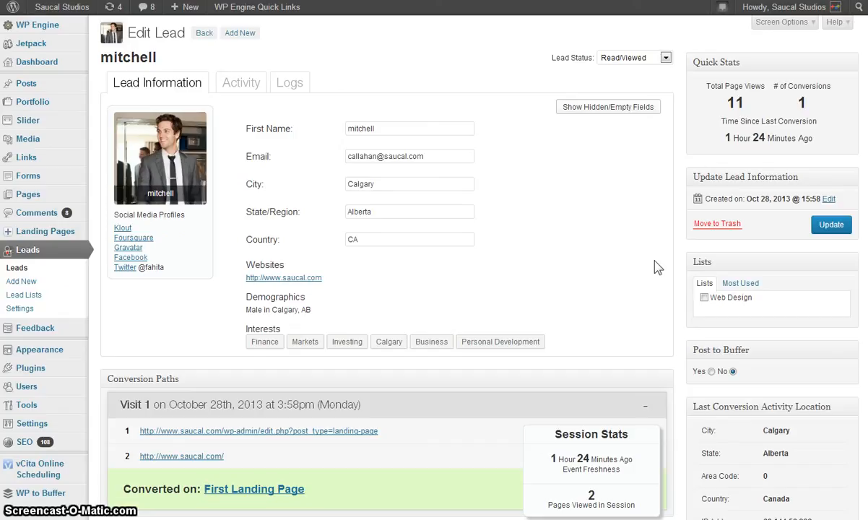
pyautogui.moveTo(655, 262)
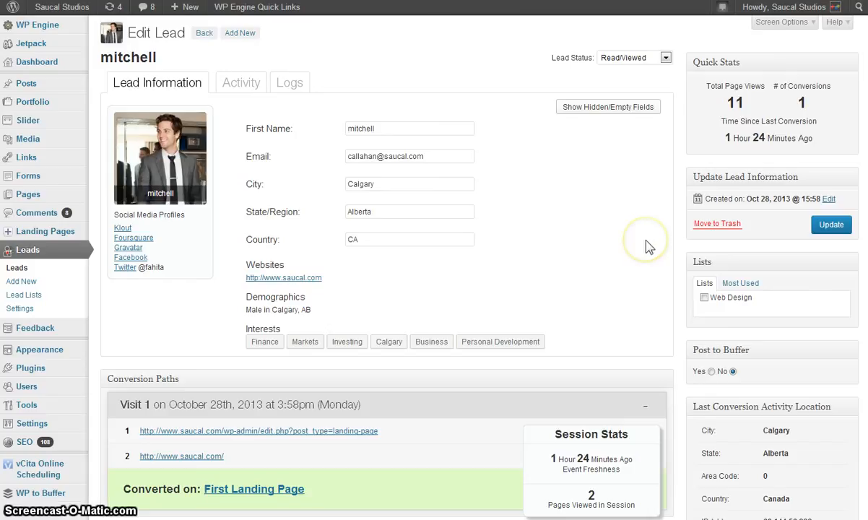
pyautogui.click(190, 6)
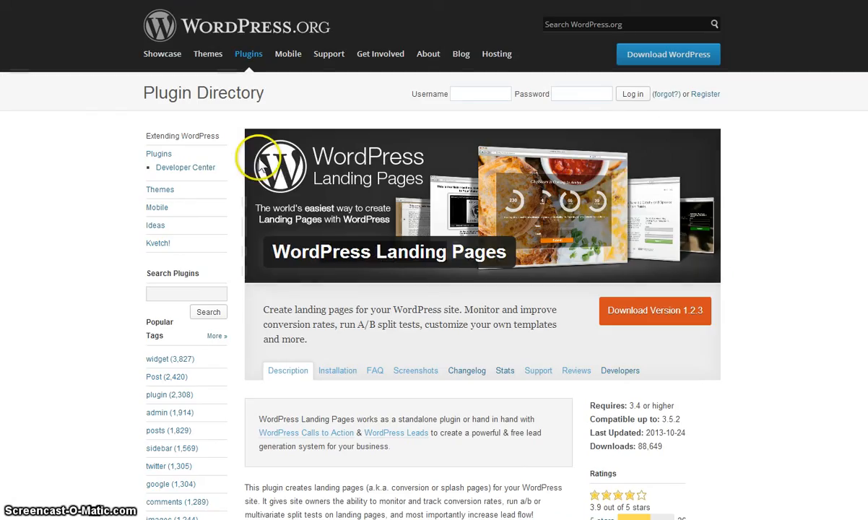
pyautogui.moveTo(274, 209)
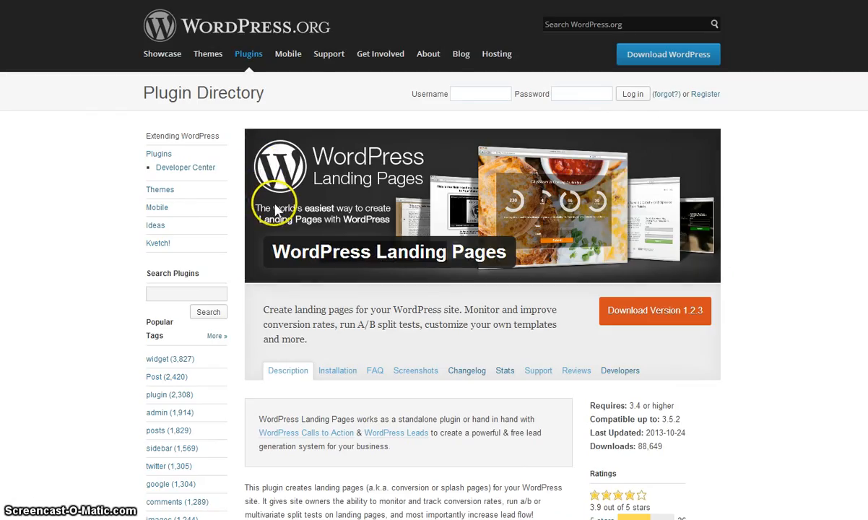
pyautogui.moveTo(280, 209)
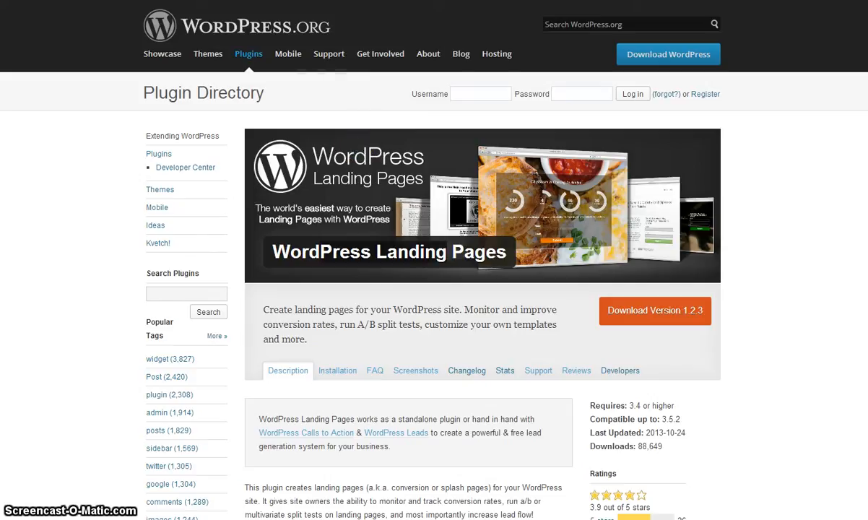